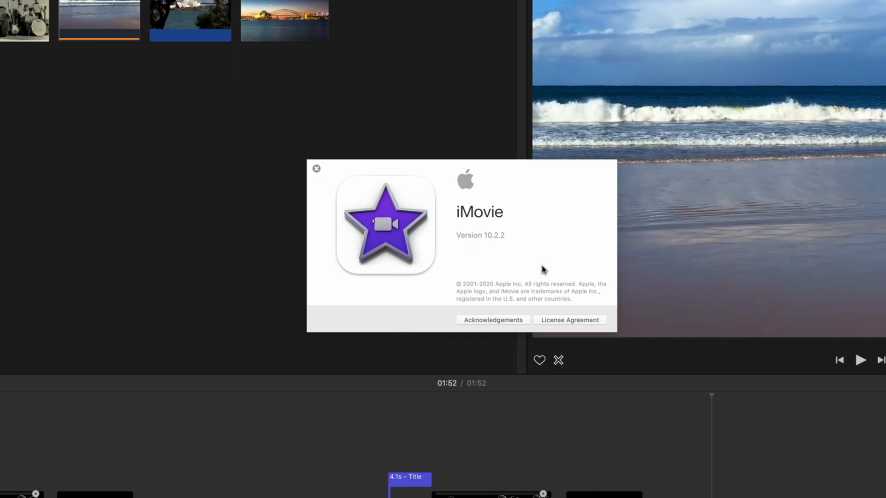
mouse_move(370, 192)
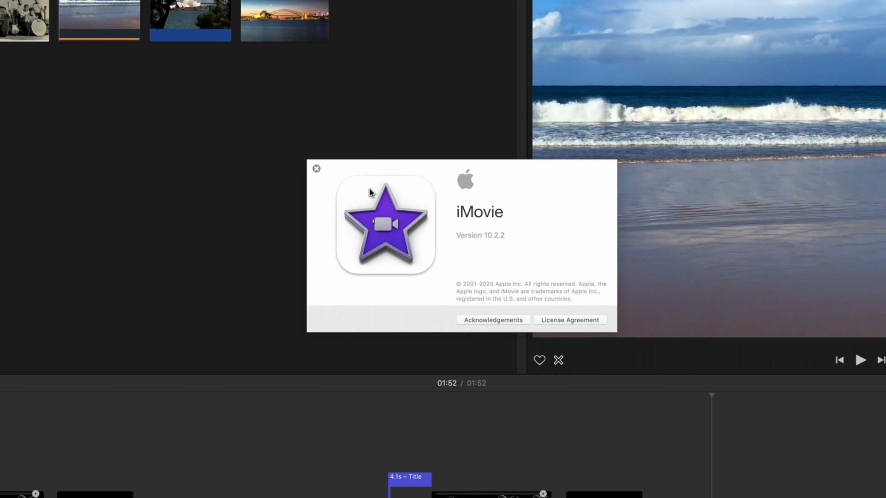
Dismiss the About iMovie 10.2.2 window to reveal the 4K Project timeline.
click(868, 8)
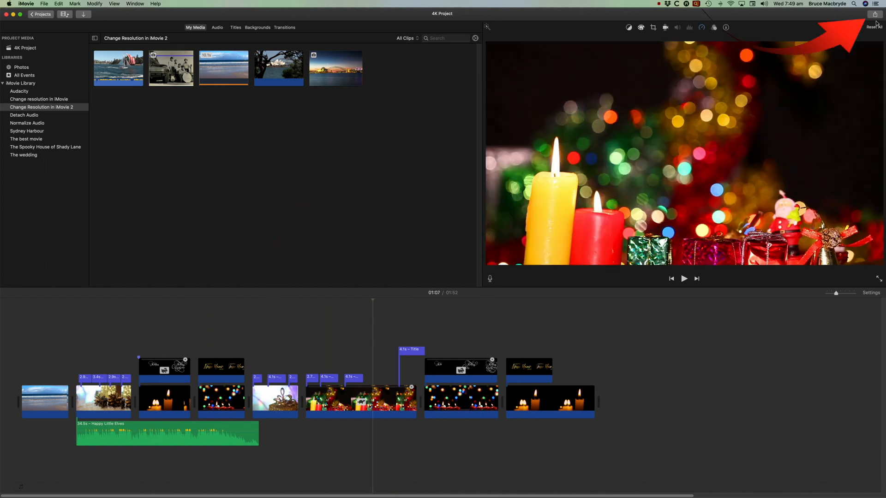
Share 4K Project to YouTube & Facebook at SD 480p (640 x 360) resolution.
click(874, 22)
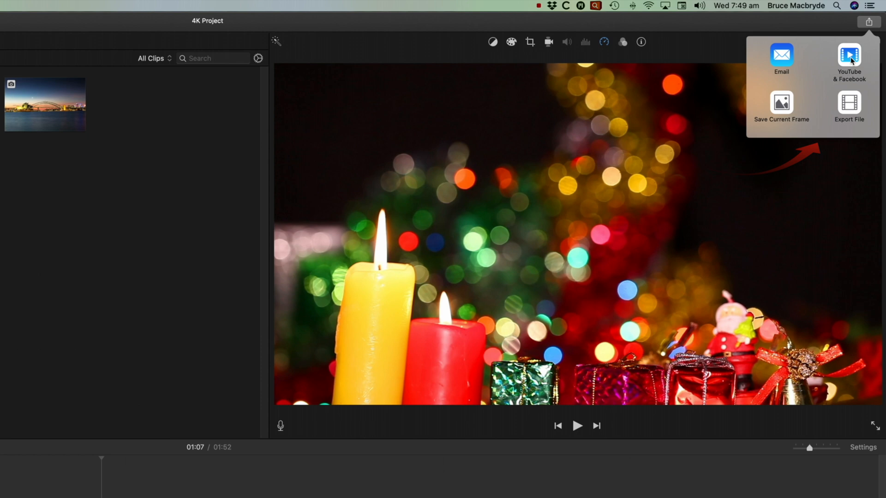
click(849, 56)
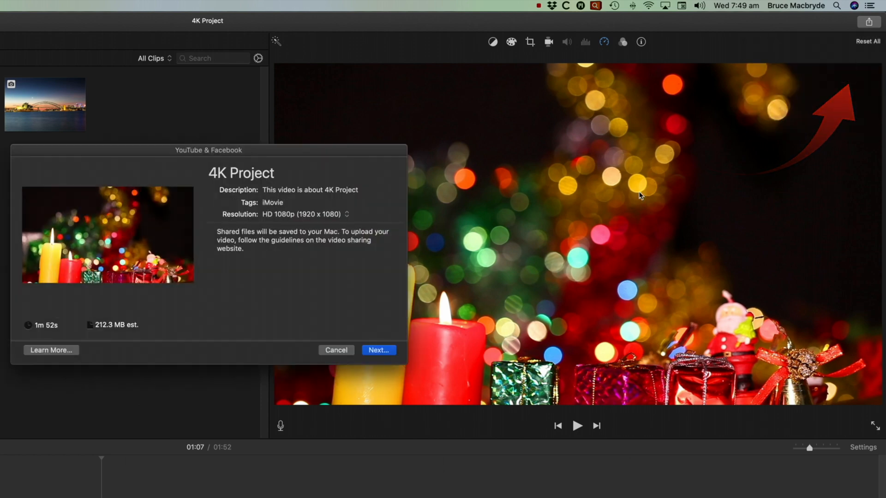
mouse_move(202, 316)
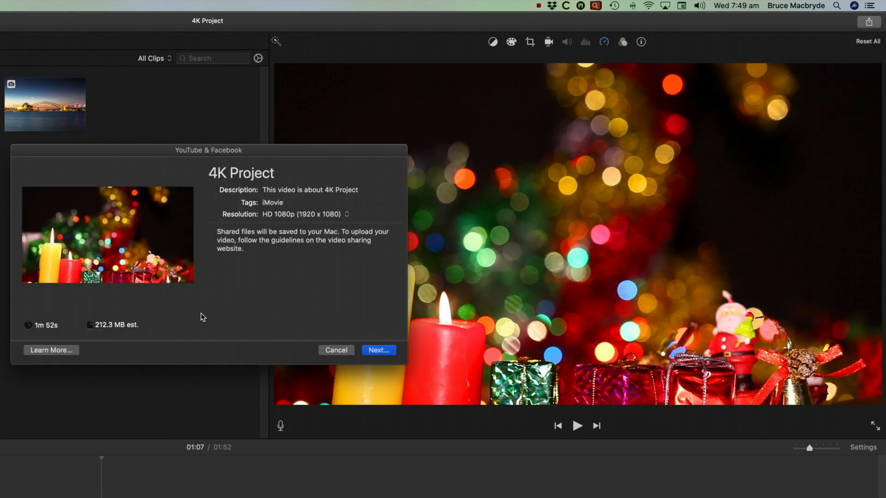
mouse_move(245, 248)
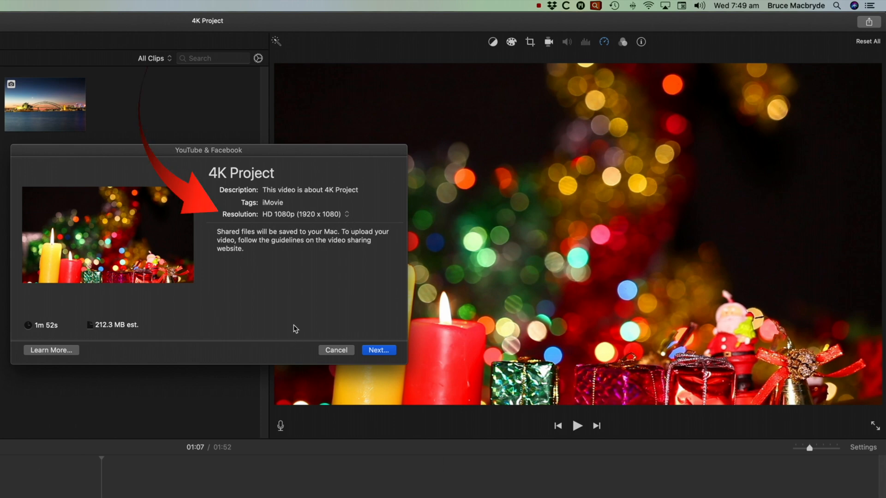
mouse_move(259, 299)
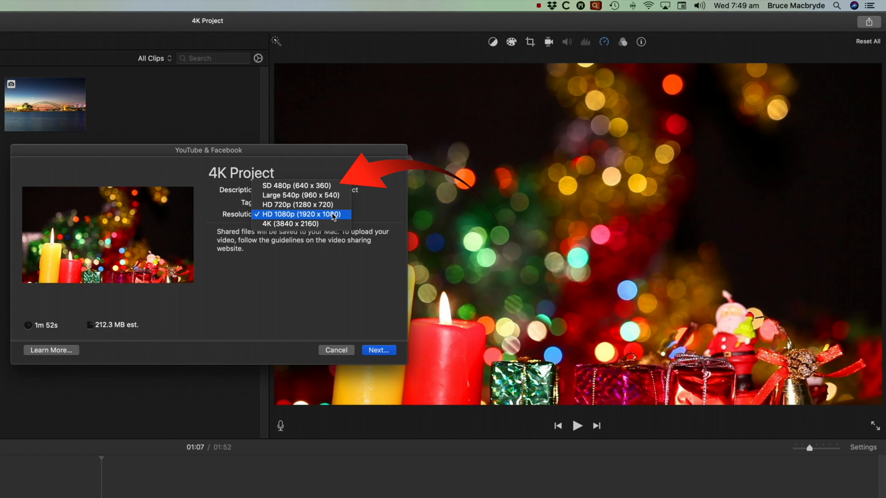
click(295, 186)
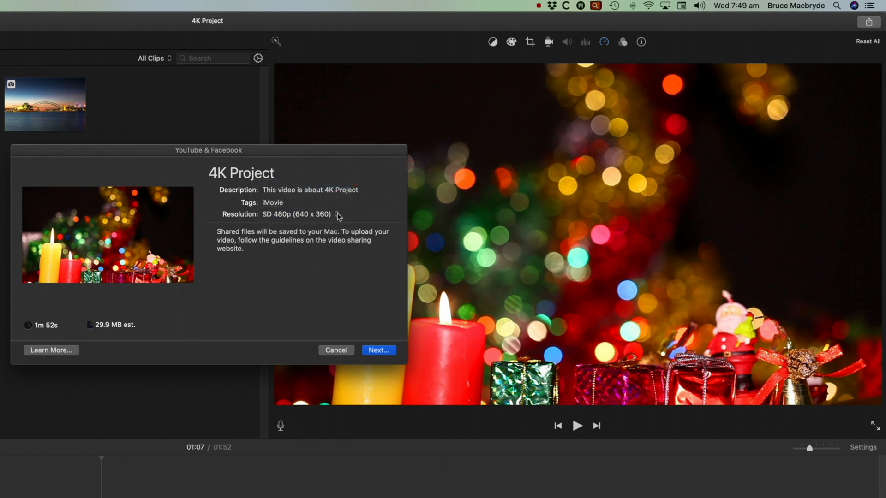
mouse_move(337, 214)
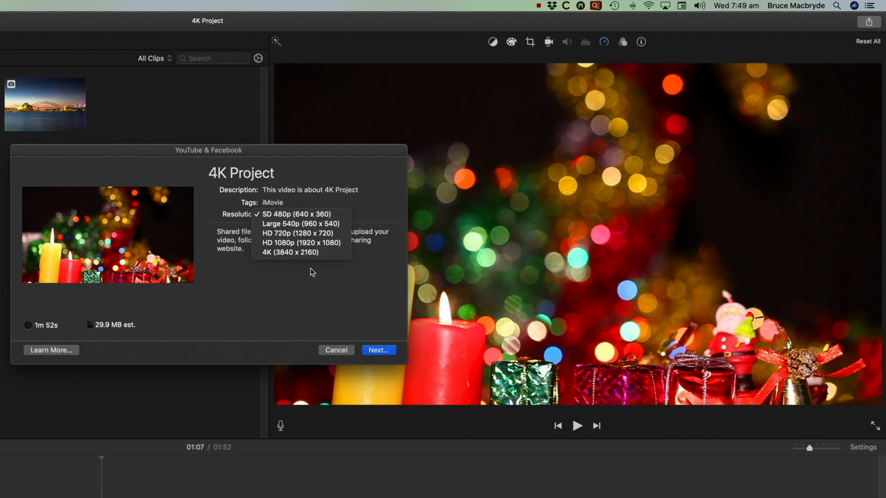
mouse_move(119, 497)
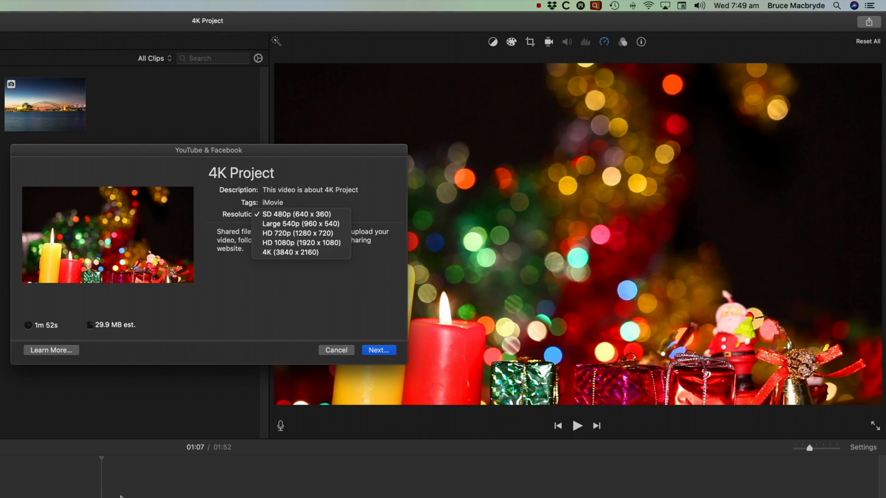
mouse_move(290, 252)
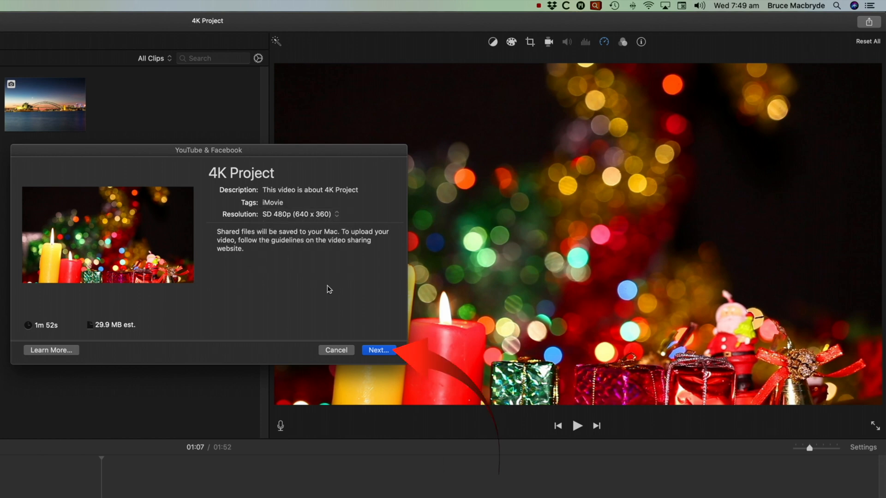
Save the export as 4K Project in the Tutorials on Youtube 2020 folder.
click(377, 350)
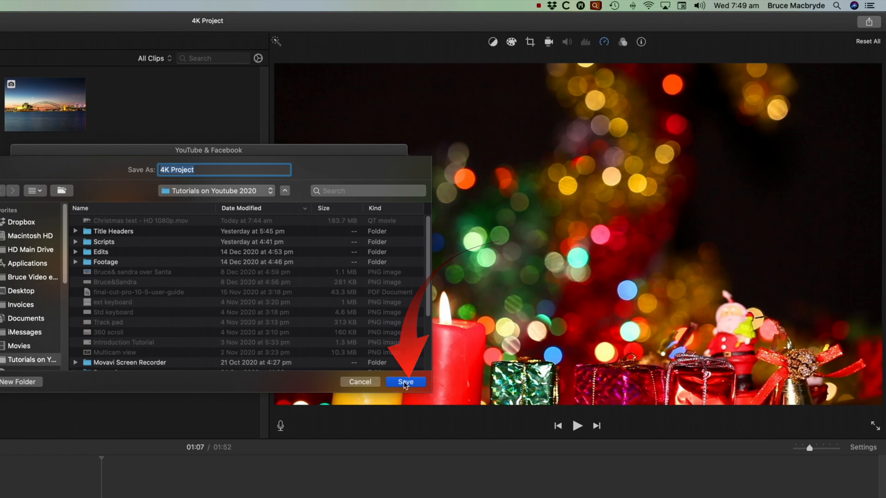
click(405, 382)
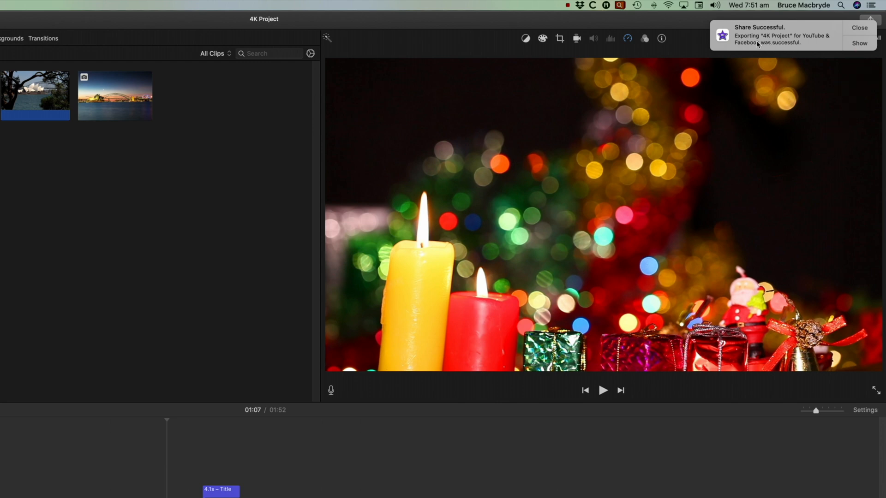
mouse_move(863, 49)
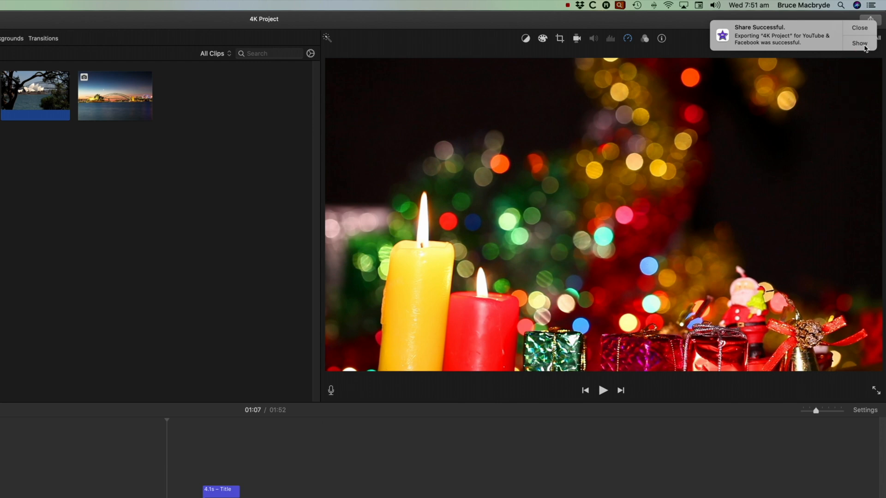
Reveal the exported 4K Project - SD 480p.mov file in Finder.
click(858, 43)
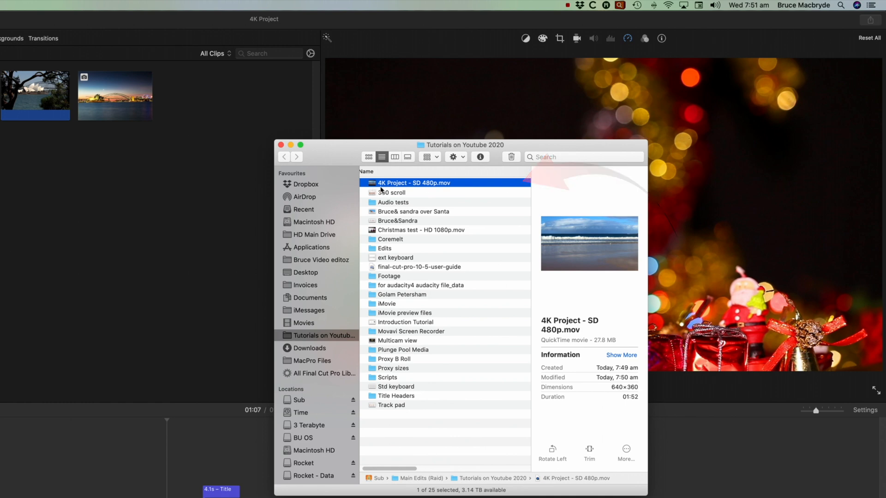
mouse_move(433, 192)
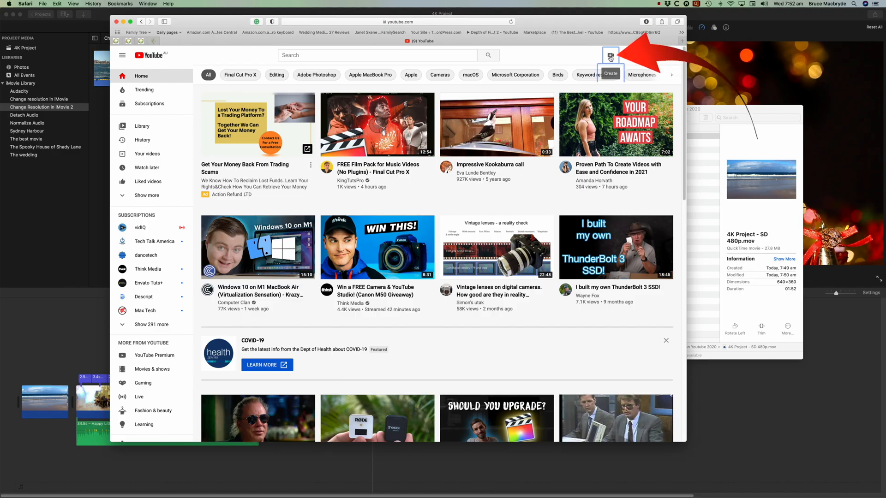
Choose Upload video from YouTube's Create menu.
click(610, 56)
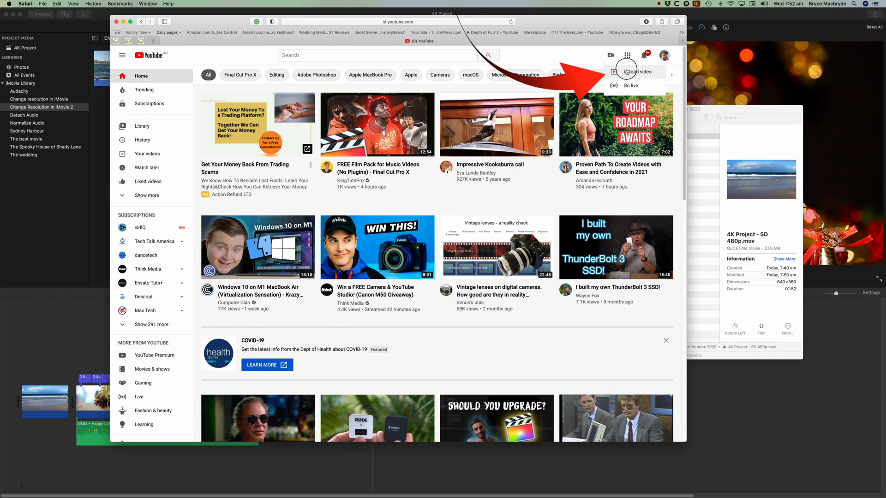
click(636, 72)
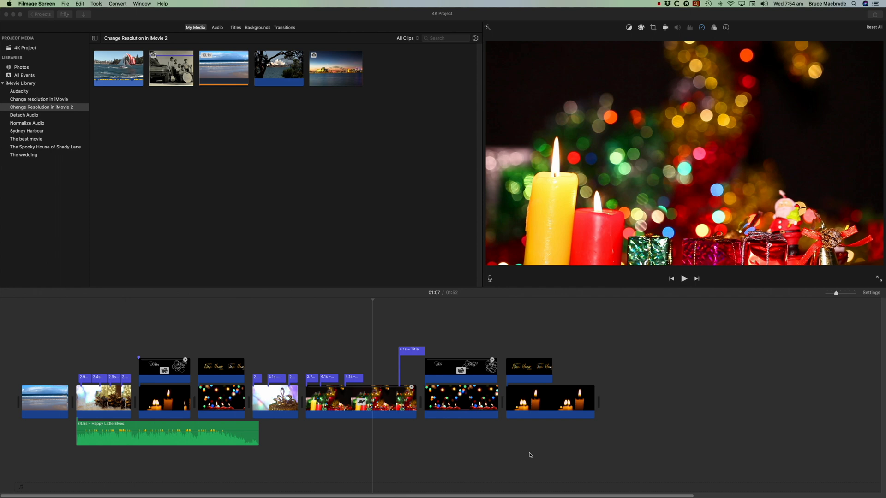
mouse_move(225, 321)
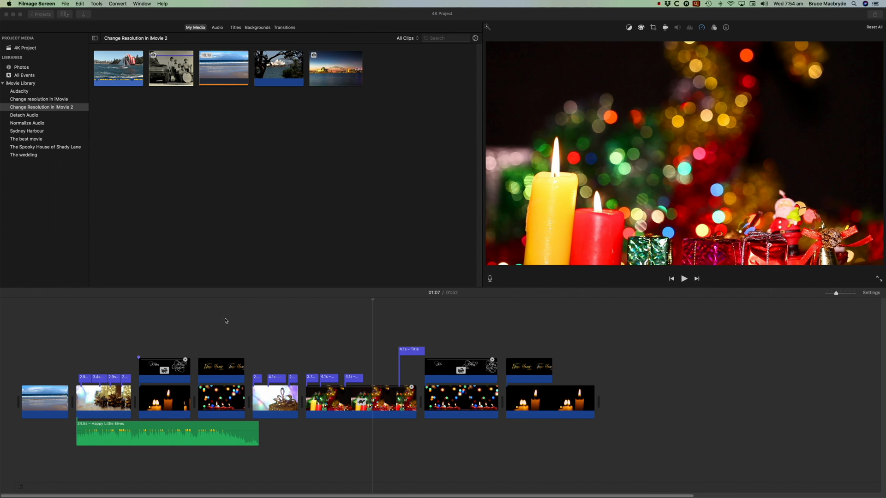